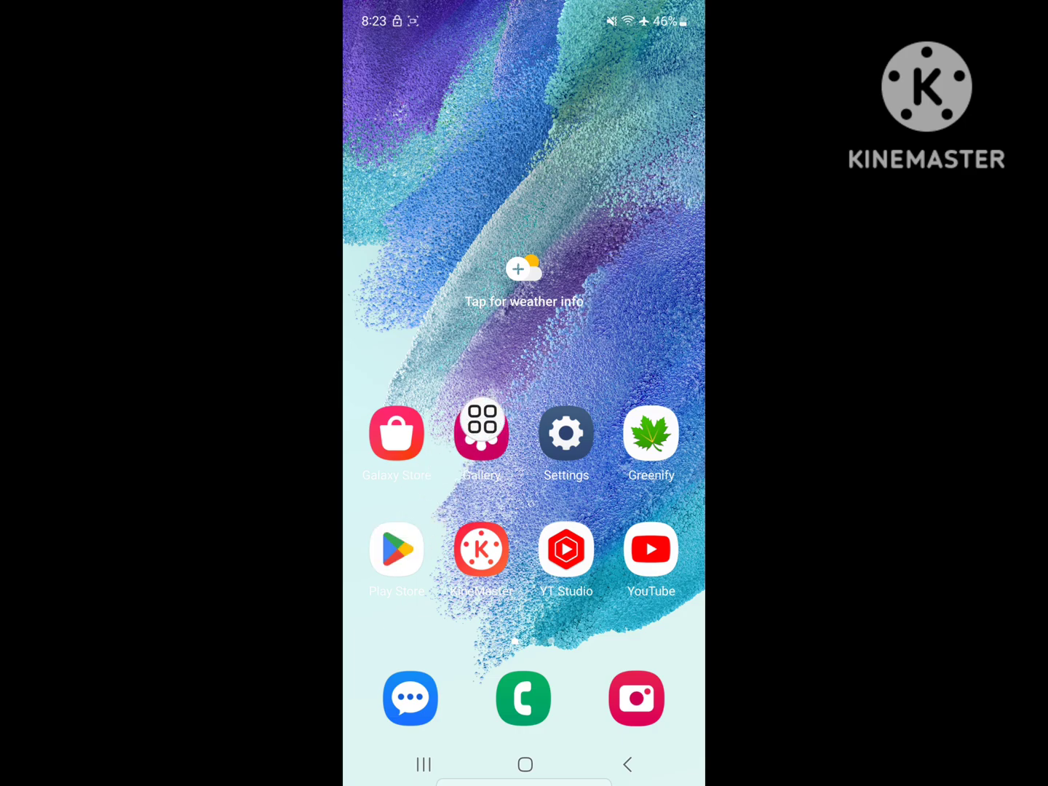
# - Search 'facebook' from recent searches in Play Store and view the Facebook (Beta) listing
pyautogui.click(396, 551)
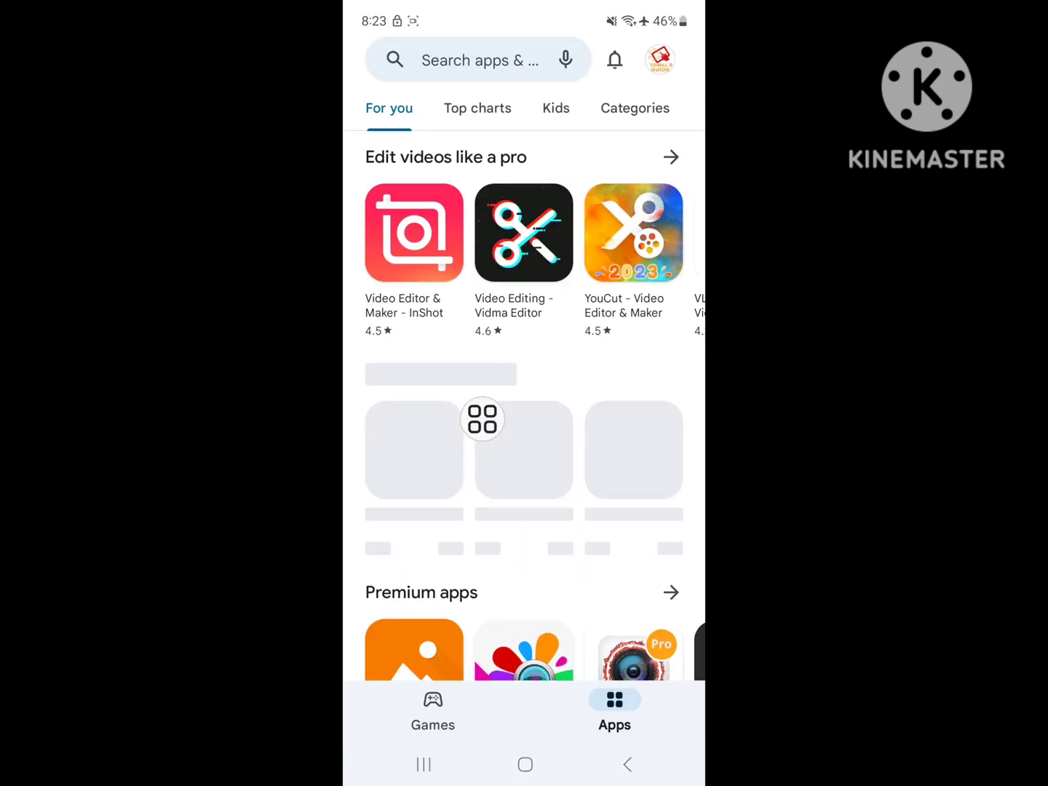
pyautogui.click(473, 60)
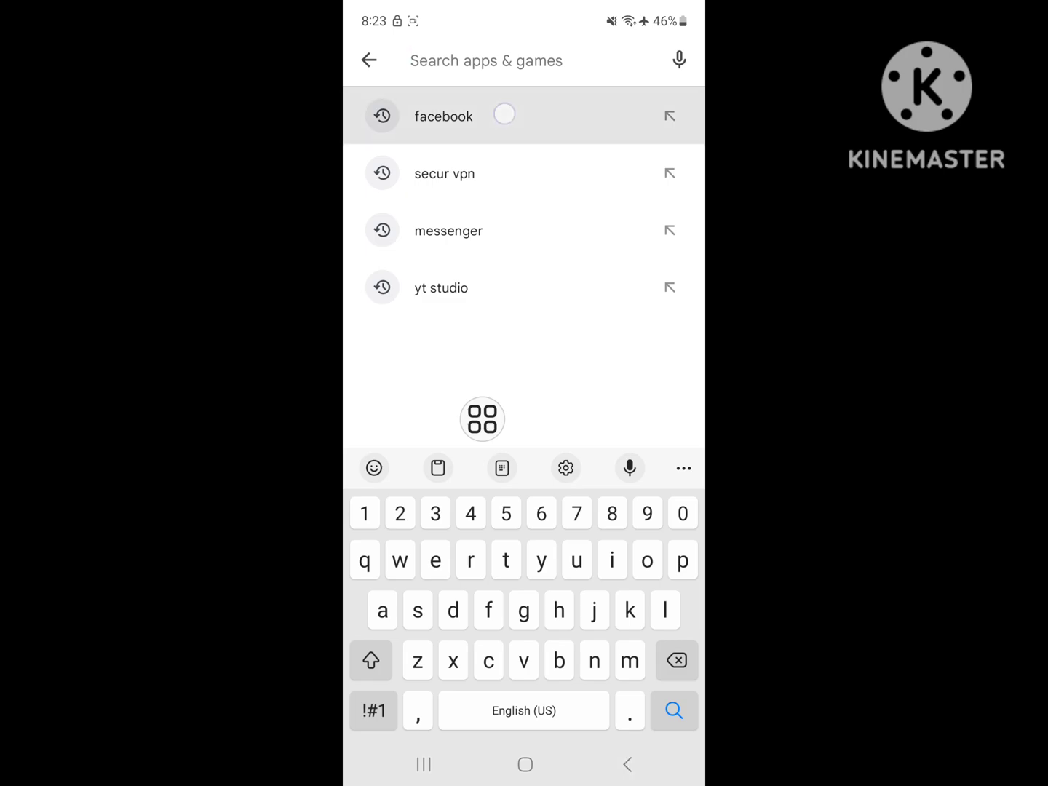
pyautogui.click(442, 116)
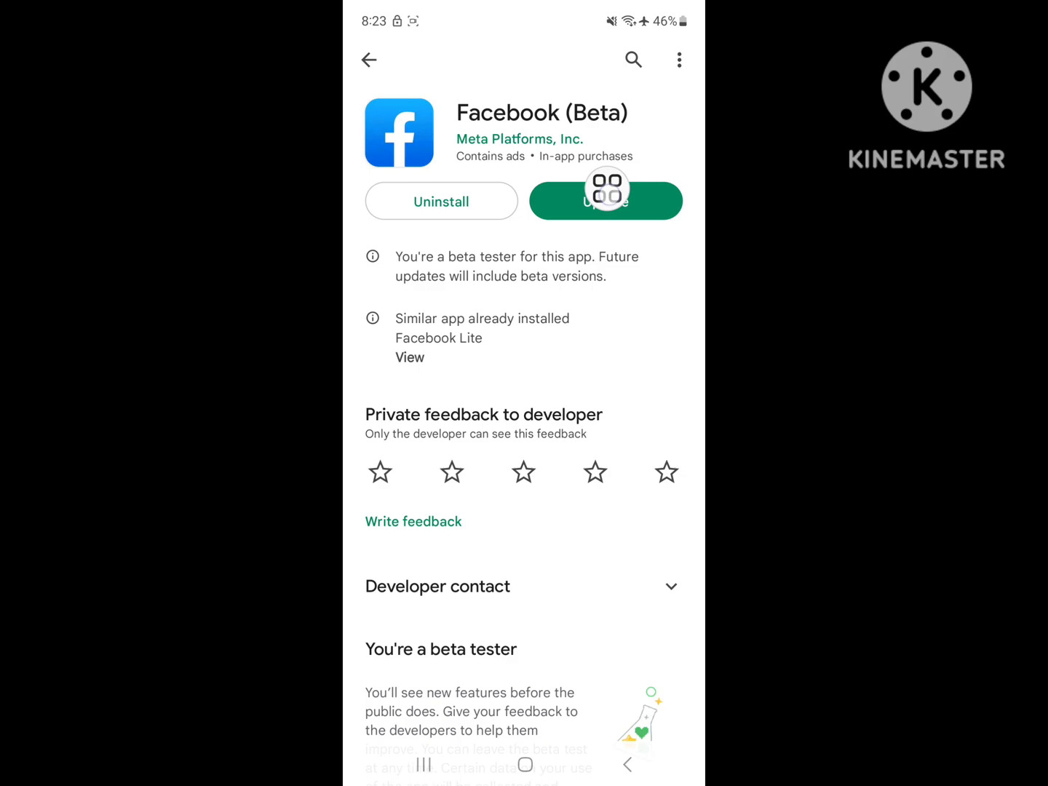
pyautogui.click(604, 201)
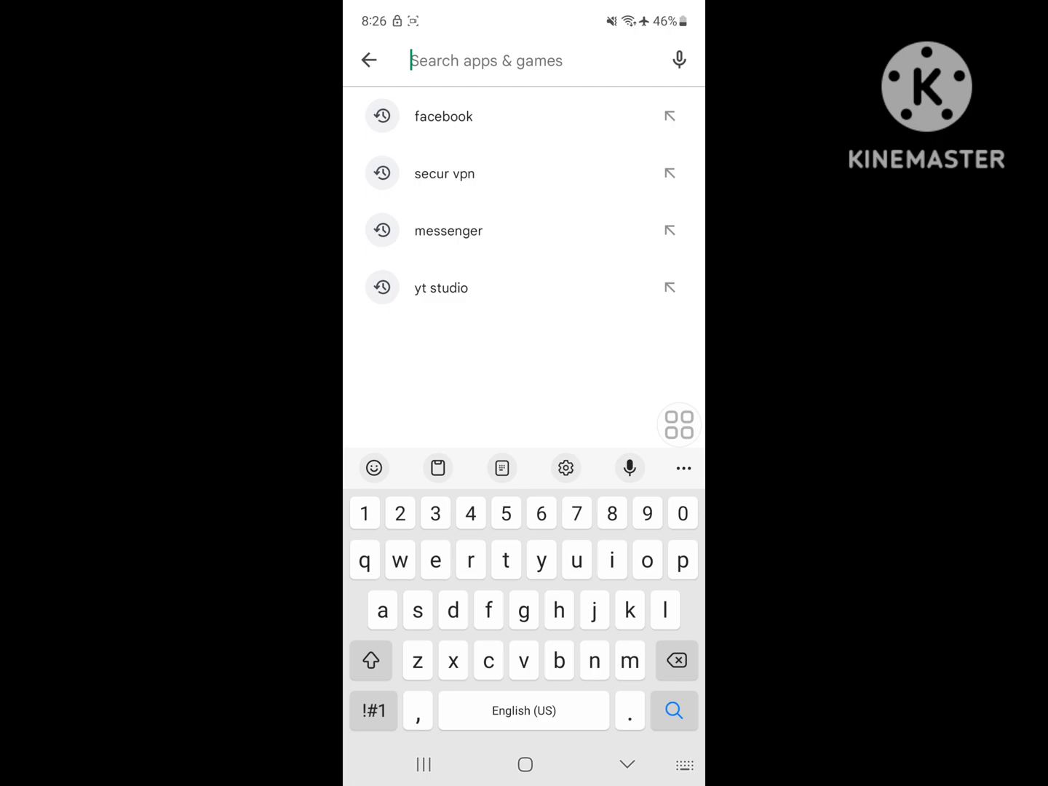
# - Pick 'secur vpn' from recent searches and install Secure VPN – Safer Internet
pyautogui.click(444, 174)
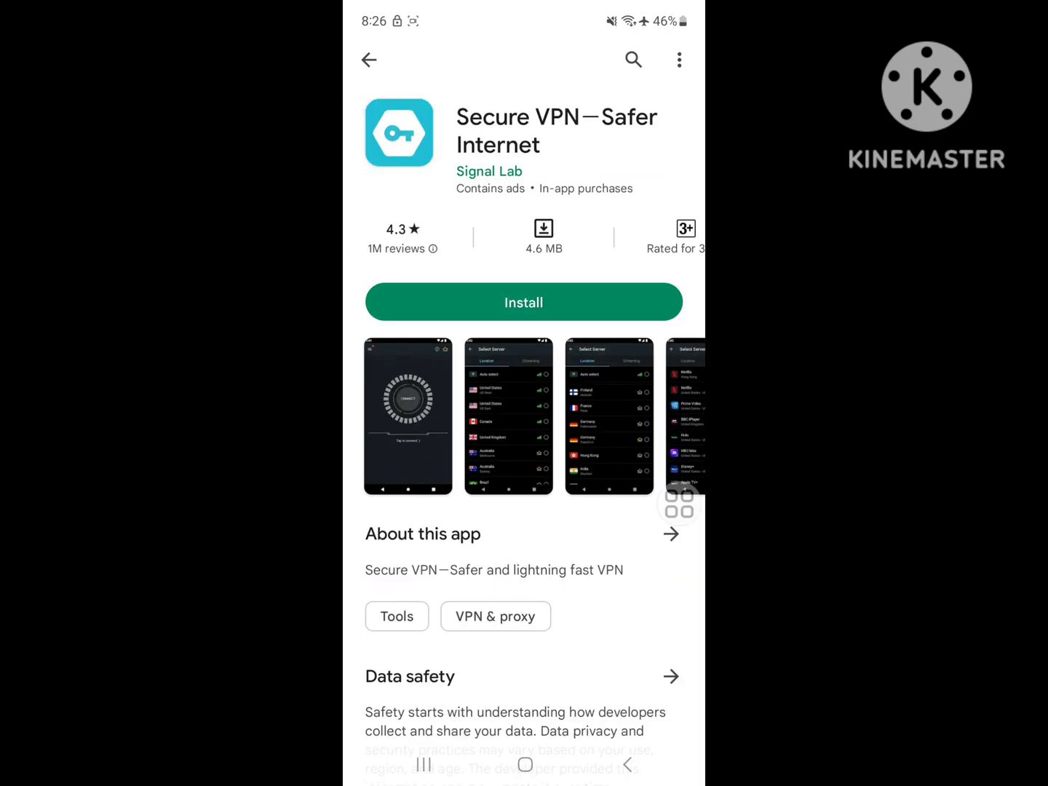
pyautogui.click(524, 302)
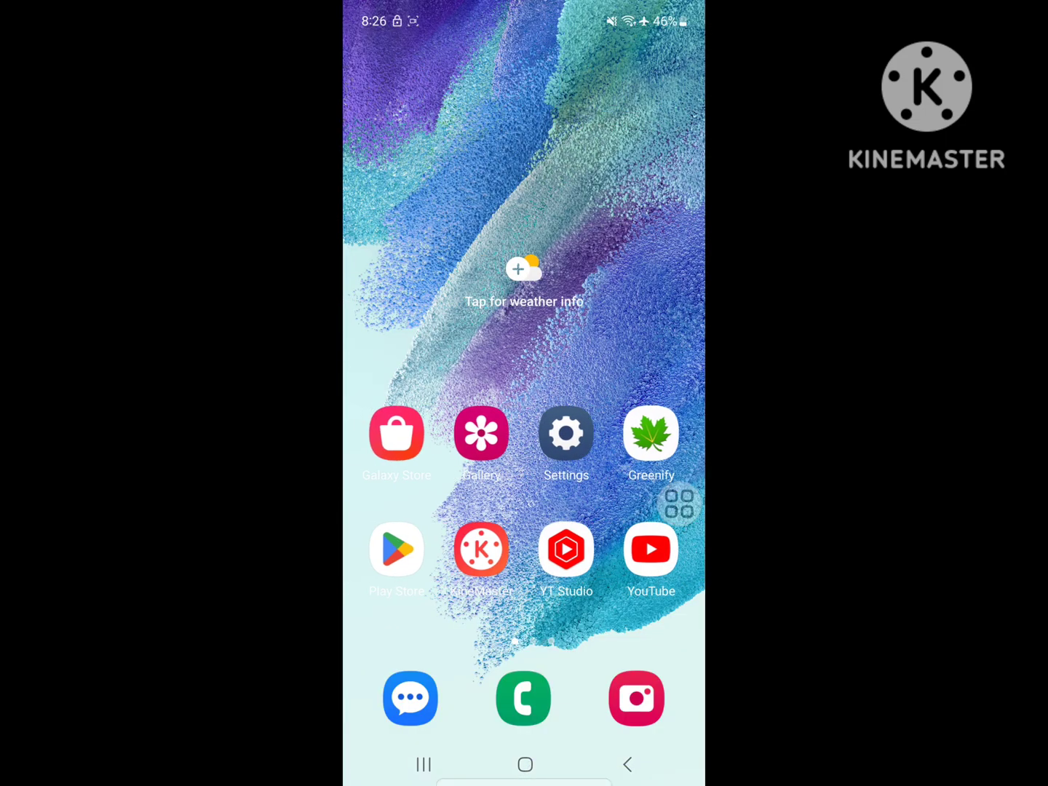
# - Clear Facebook's 4.65 MB cache from its Storage page in Settings
pyautogui.click(566, 434)
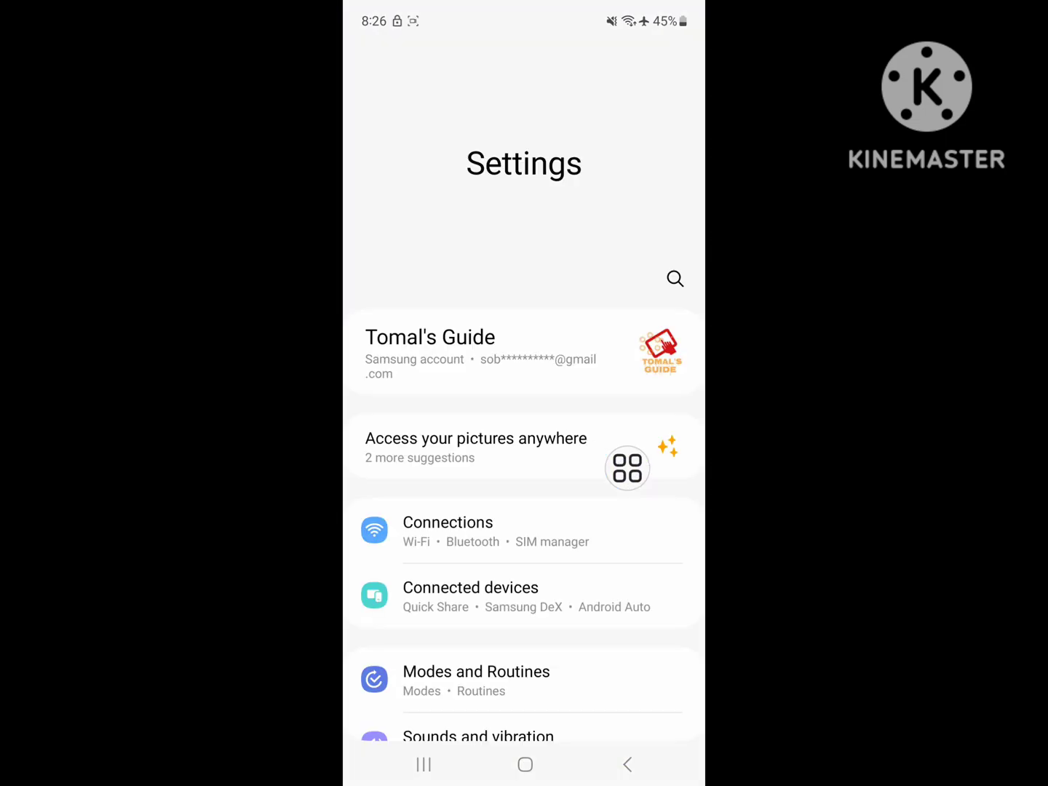
pyautogui.scroll(-3)
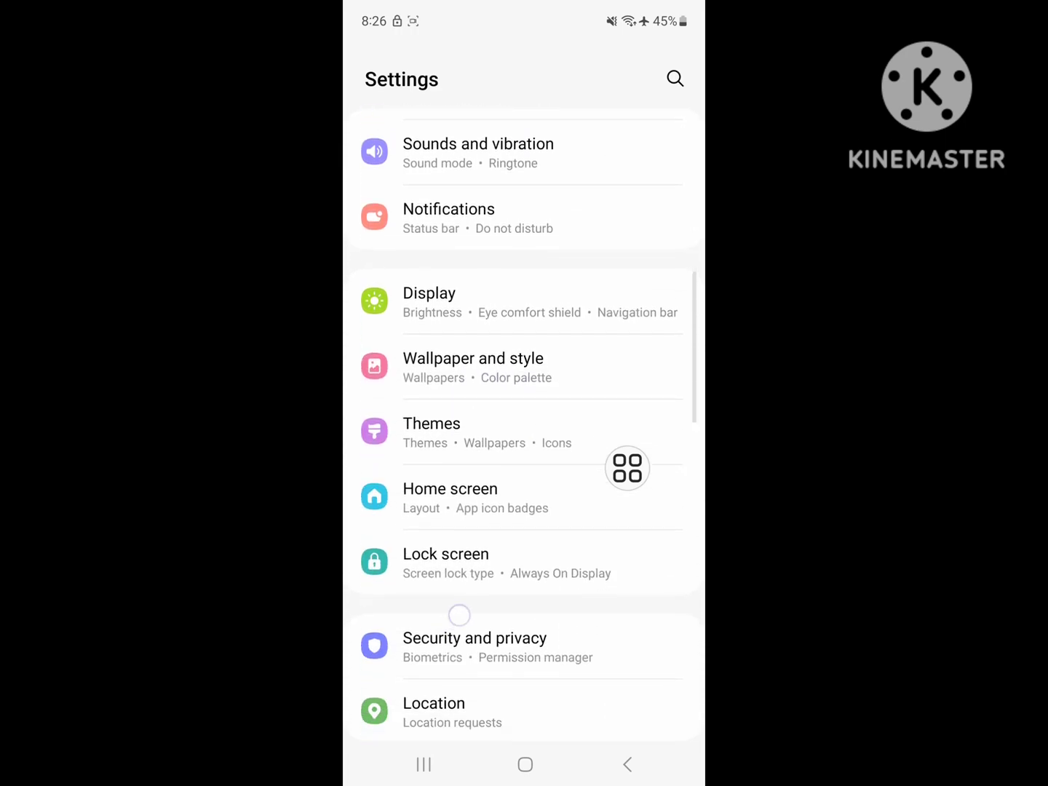
pyautogui.scroll(-3)
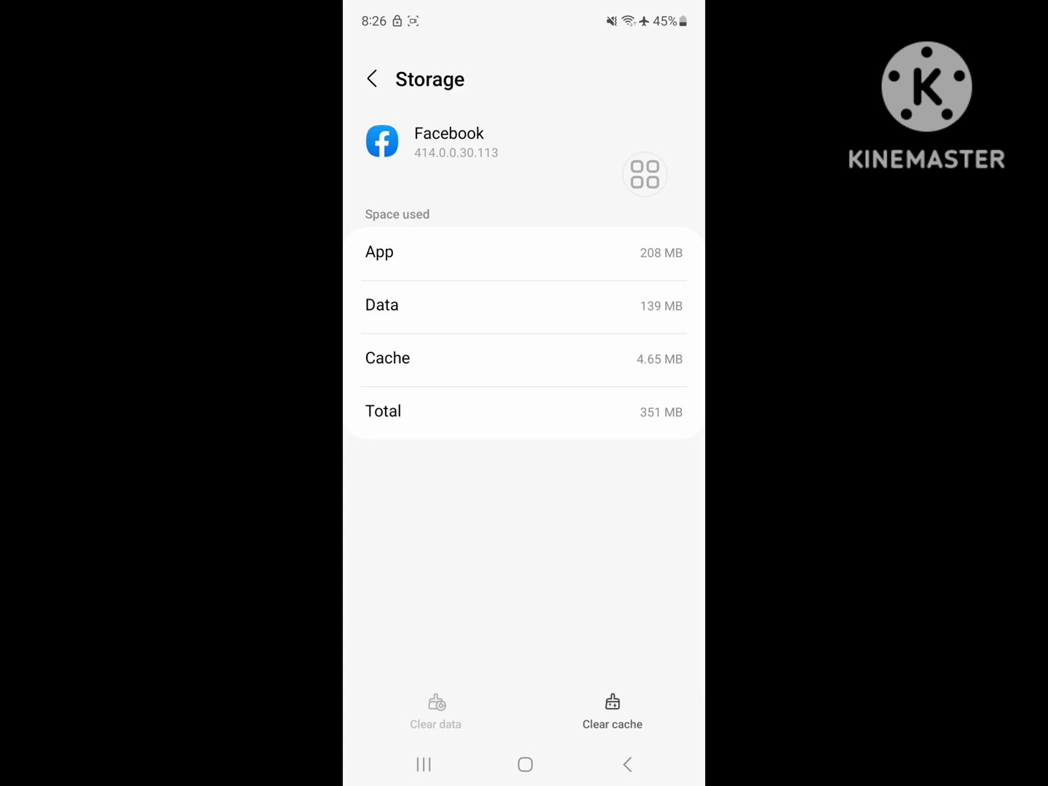
pyautogui.click(372, 78)
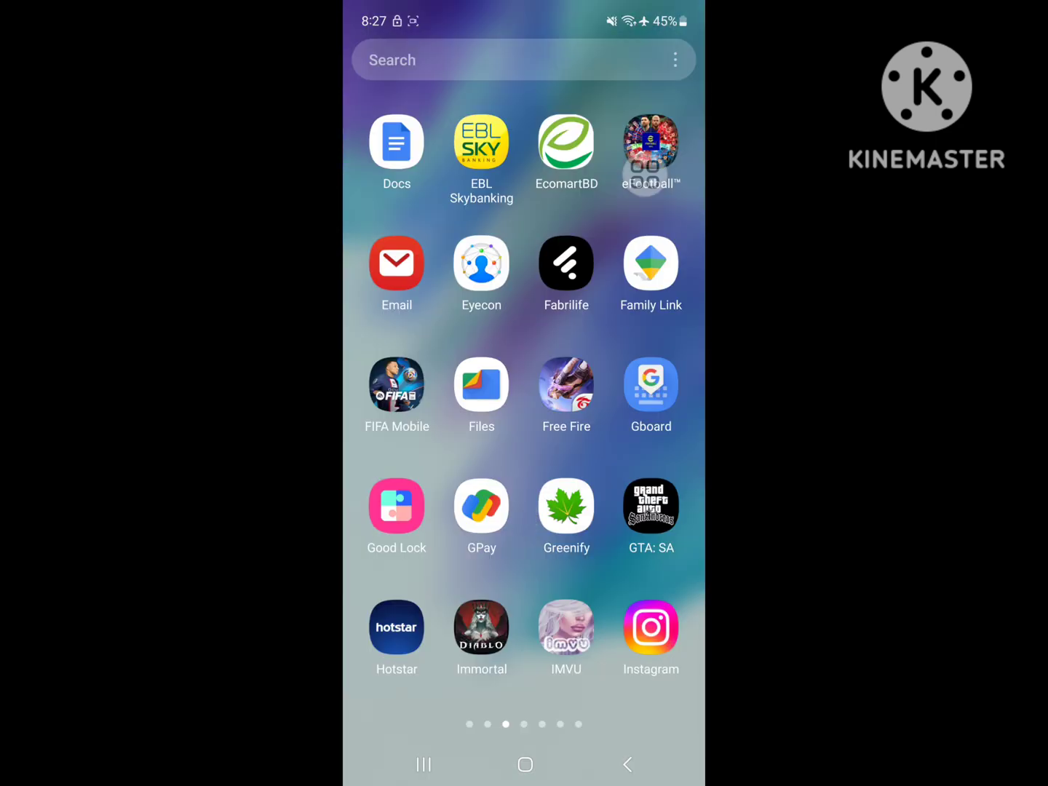
# - Launch Secure VPN, accept its terms, dismiss the VIP offer and approve the VPN connection
pyautogui.hscroll(-3)
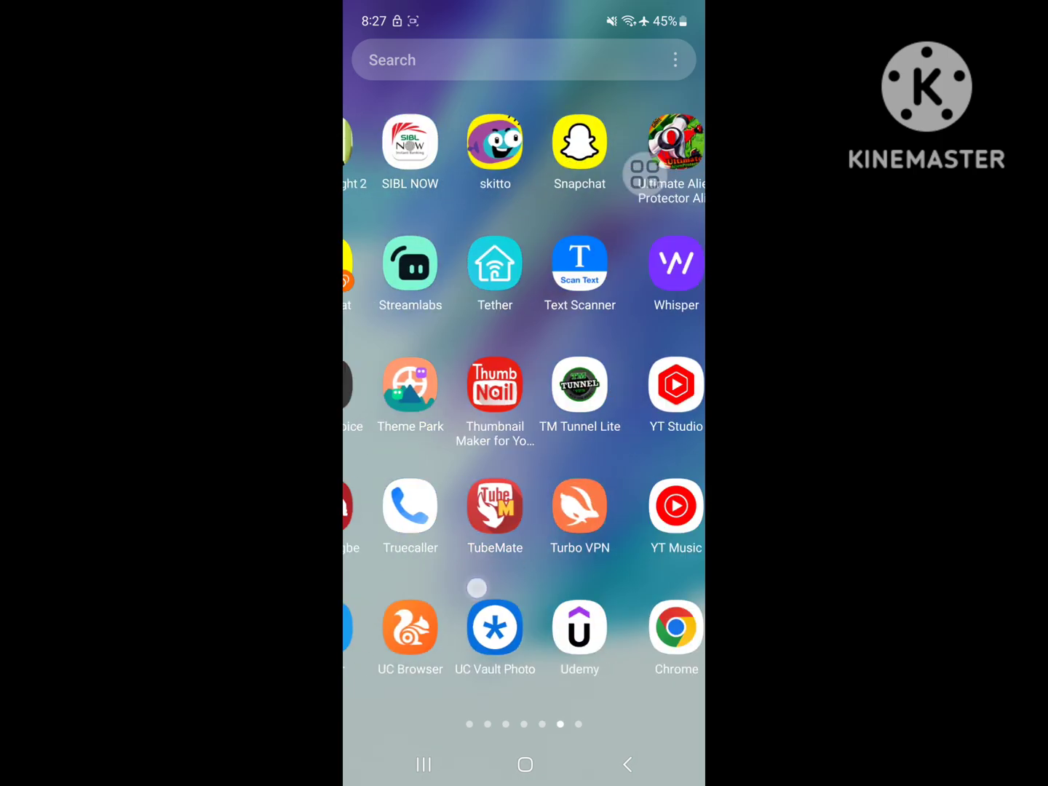
pyautogui.click(579, 505)
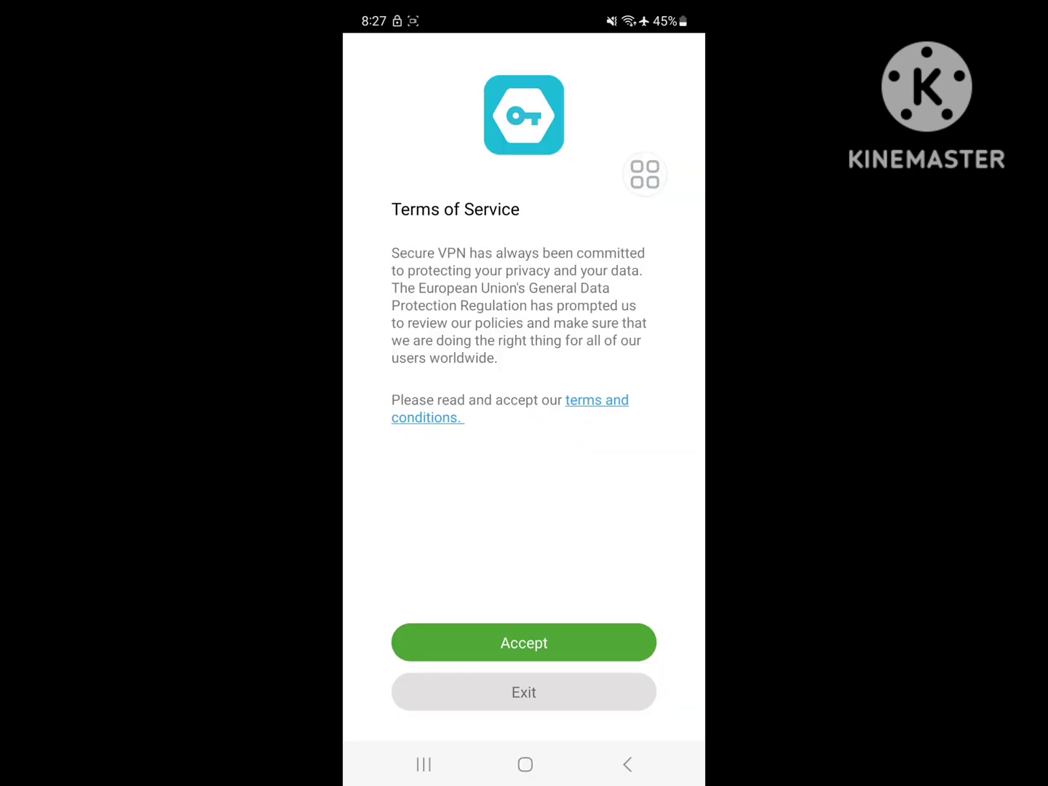
pyautogui.click(524, 642)
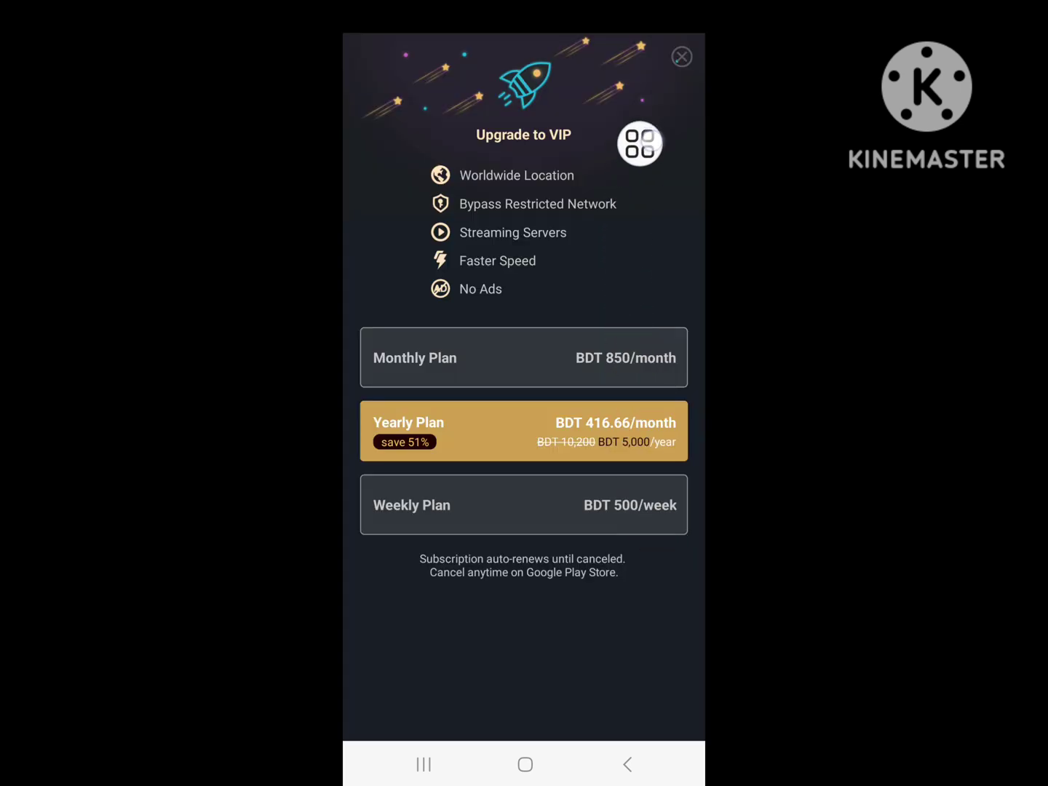
pyautogui.click(681, 57)
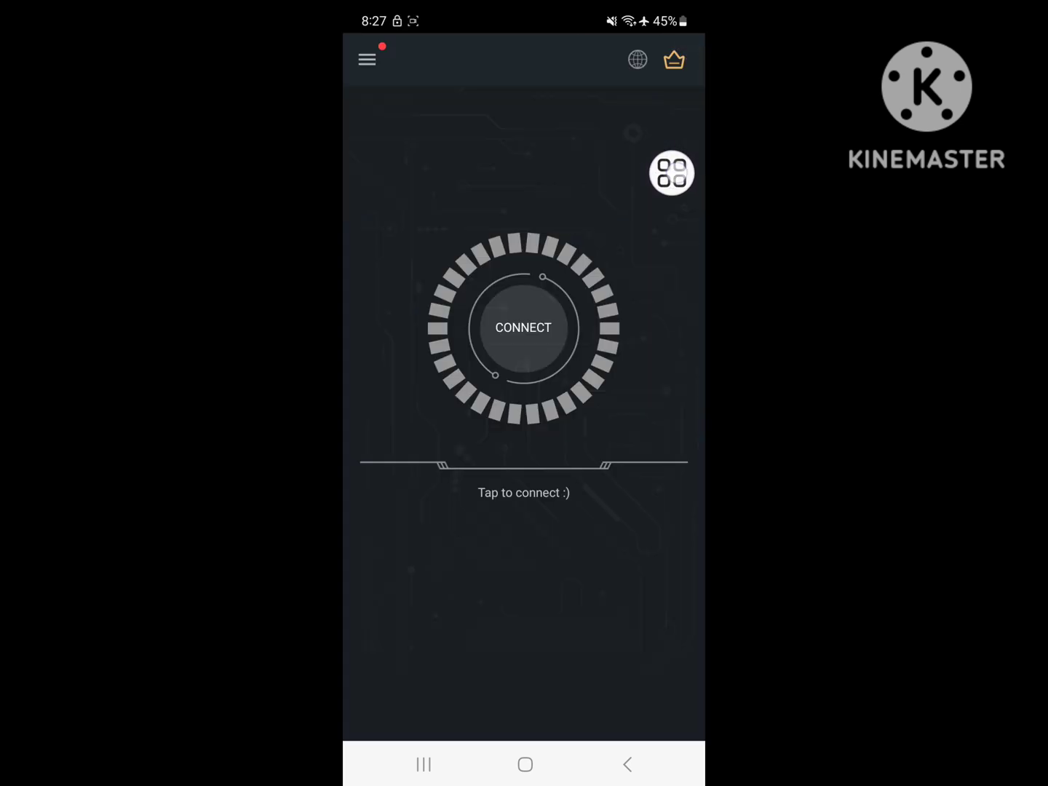
pyautogui.click(671, 173)
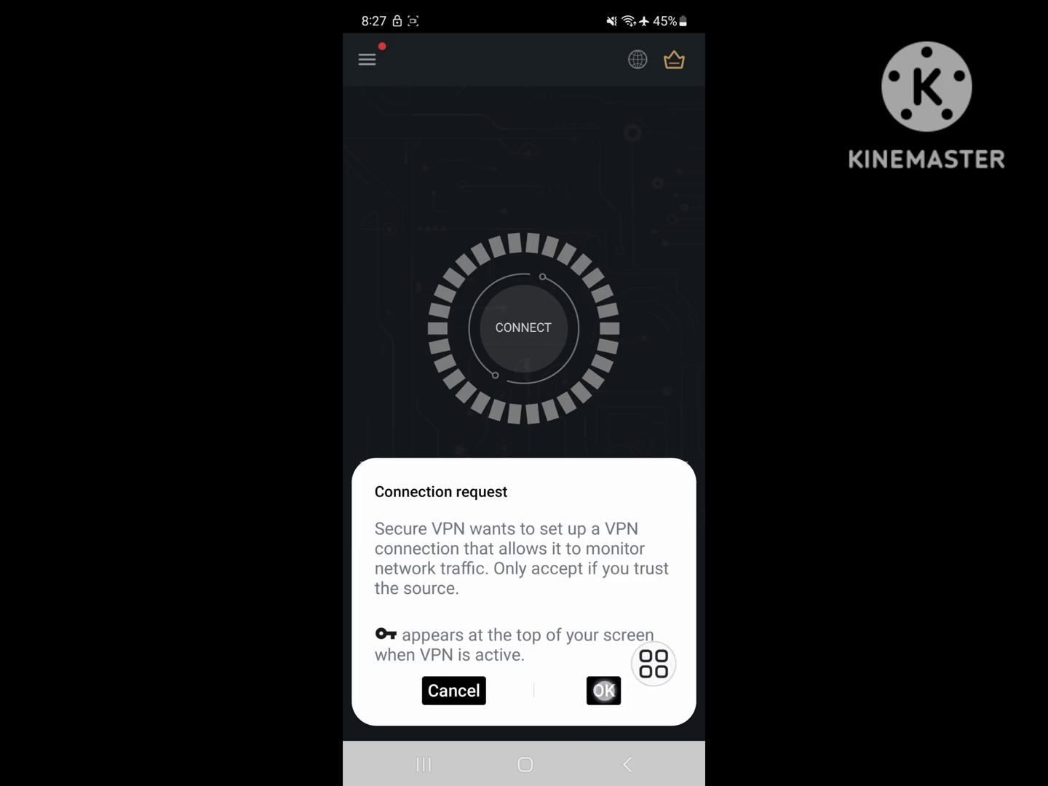
pyautogui.click(603, 690)
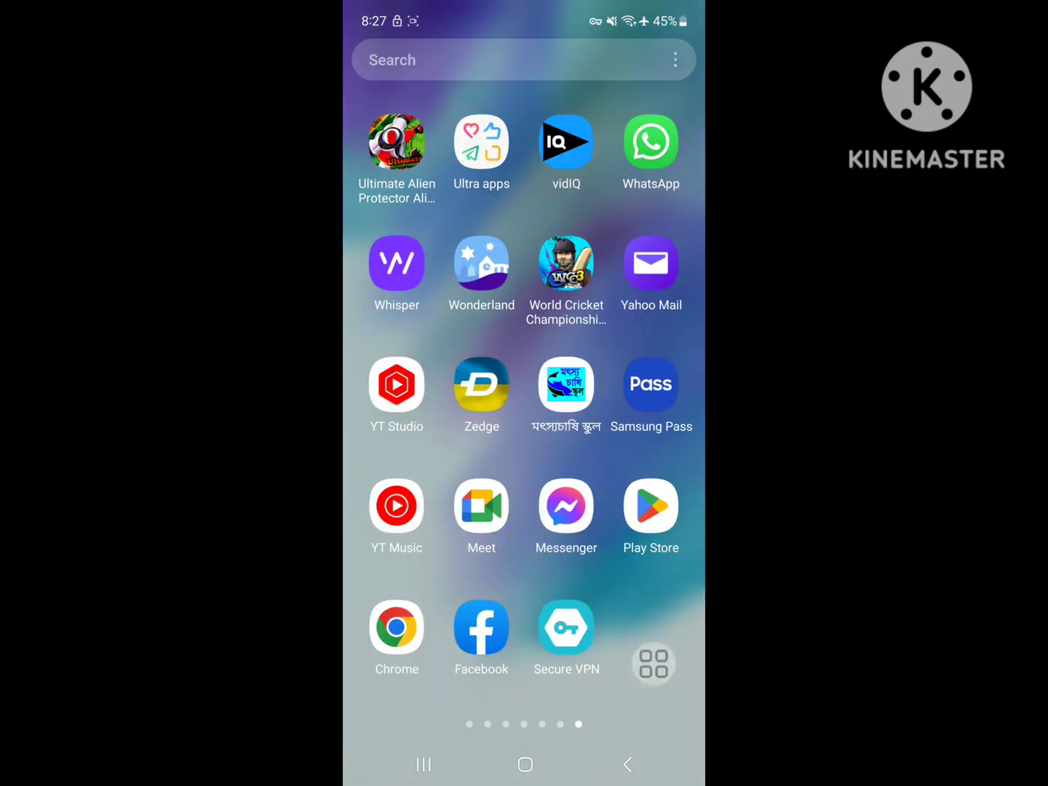
# - Launch Facebook and log in to the saved account
pyautogui.click(480, 629)
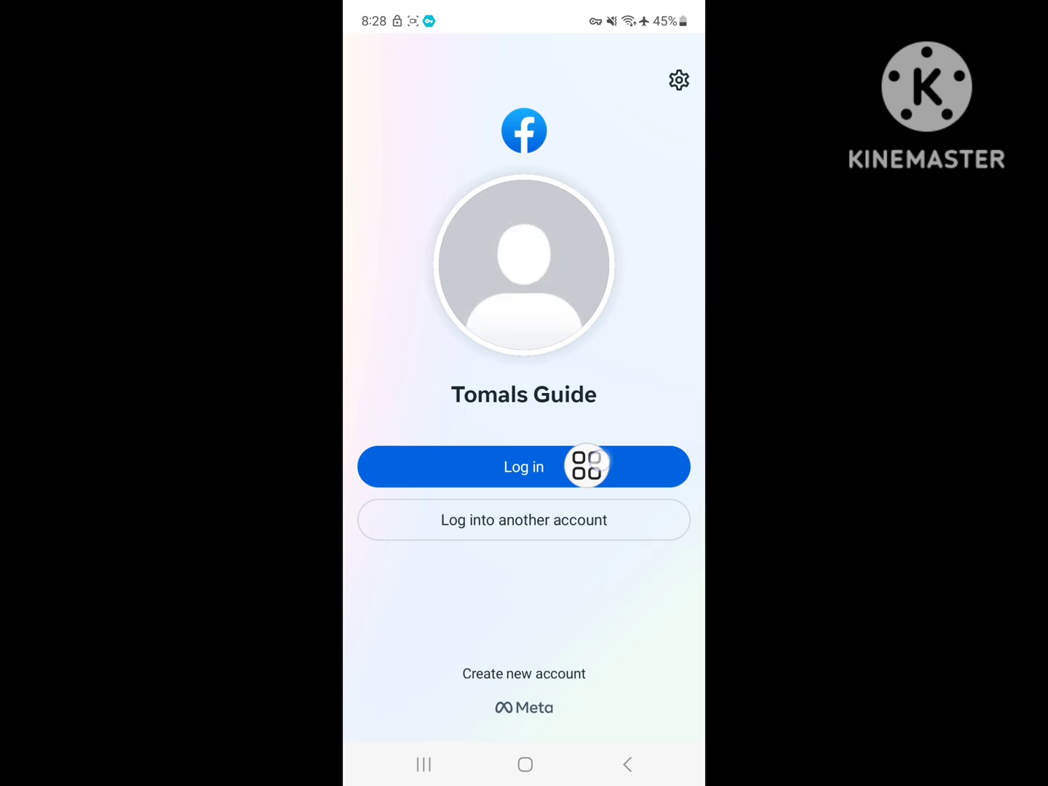
pyautogui.click(524, 466)
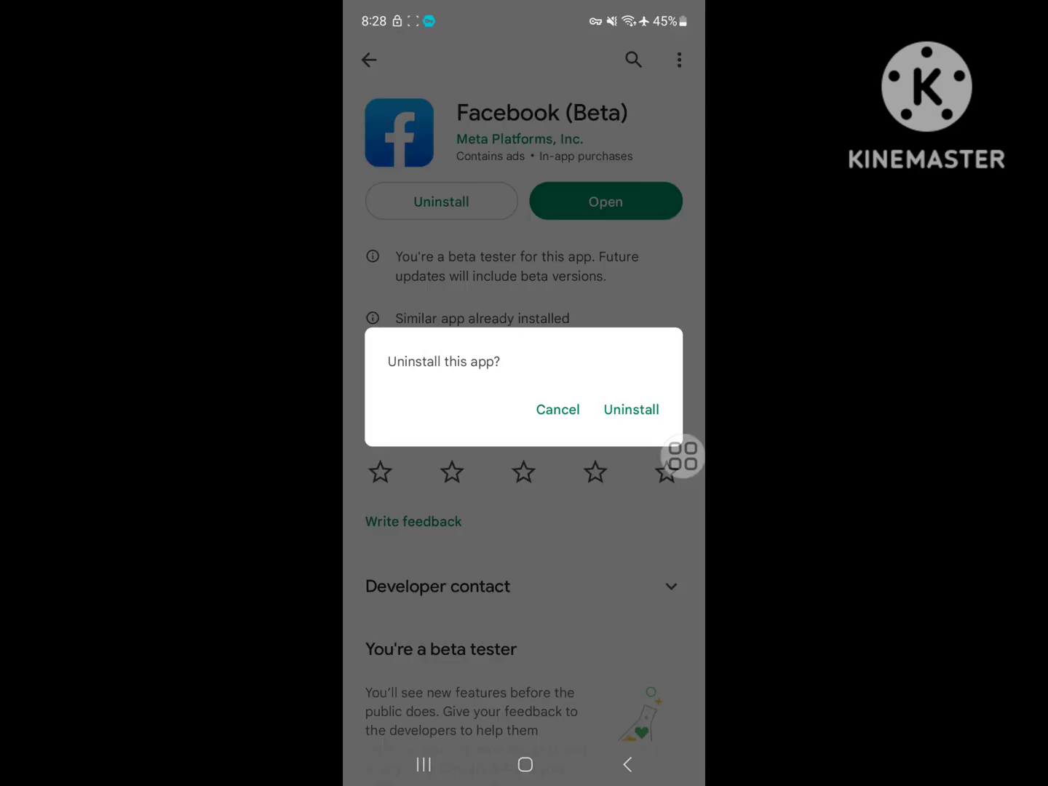
# - Confirm uninstalling Facebook (Beta), then go to the web browser
pyautogui.click(632, 409)
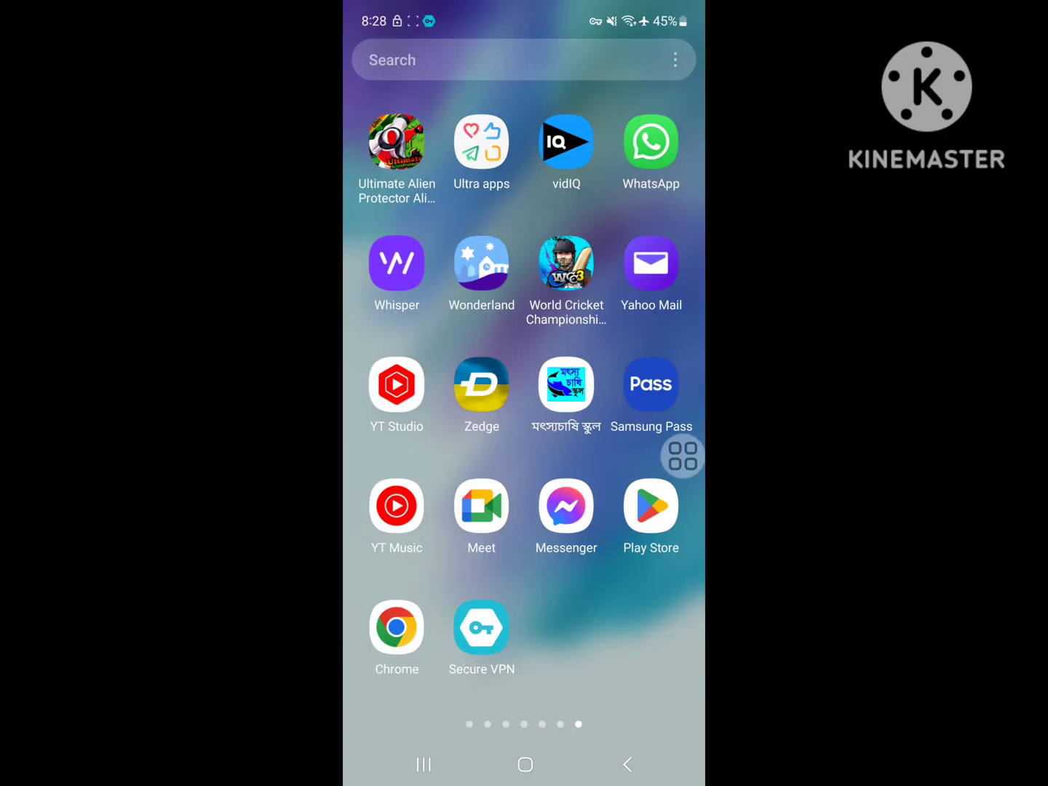
pyautogui.click(396, 627)
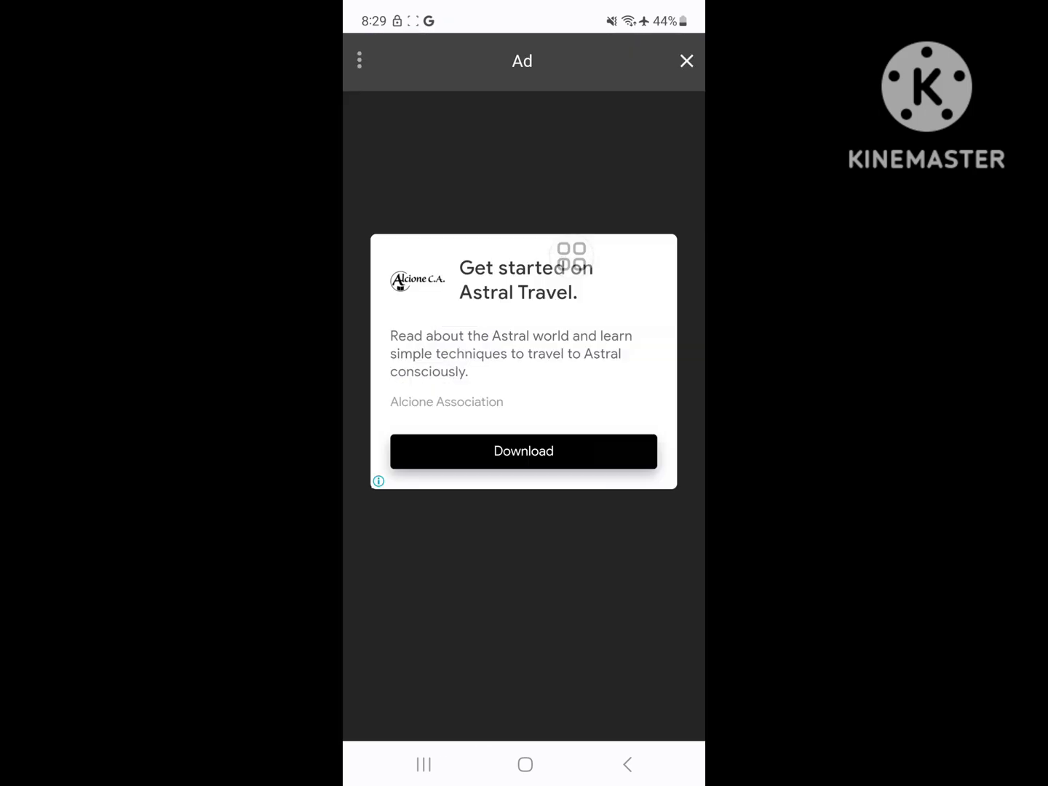
# - Download the Facebook 412.0.0.22.115 APK from androidapksfree, install it and launch it
pyautogui.click(685, 61)
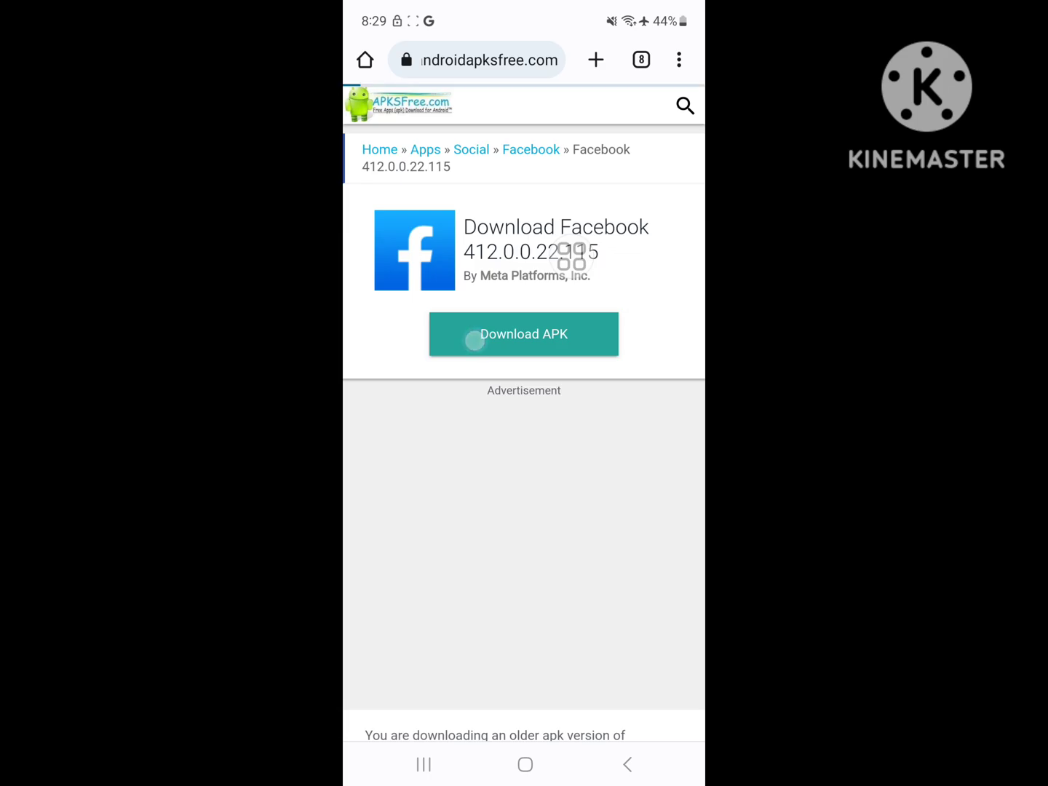
pyautogui.click(524, 335)
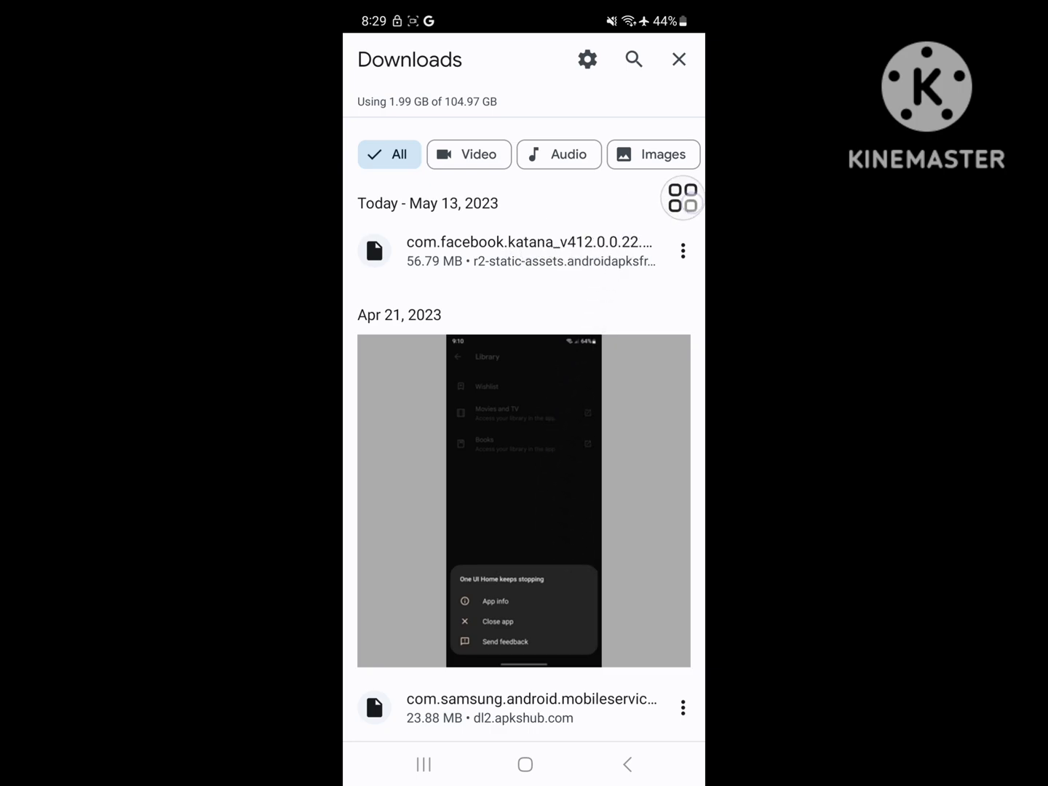
pyautogui.click(527, 250)
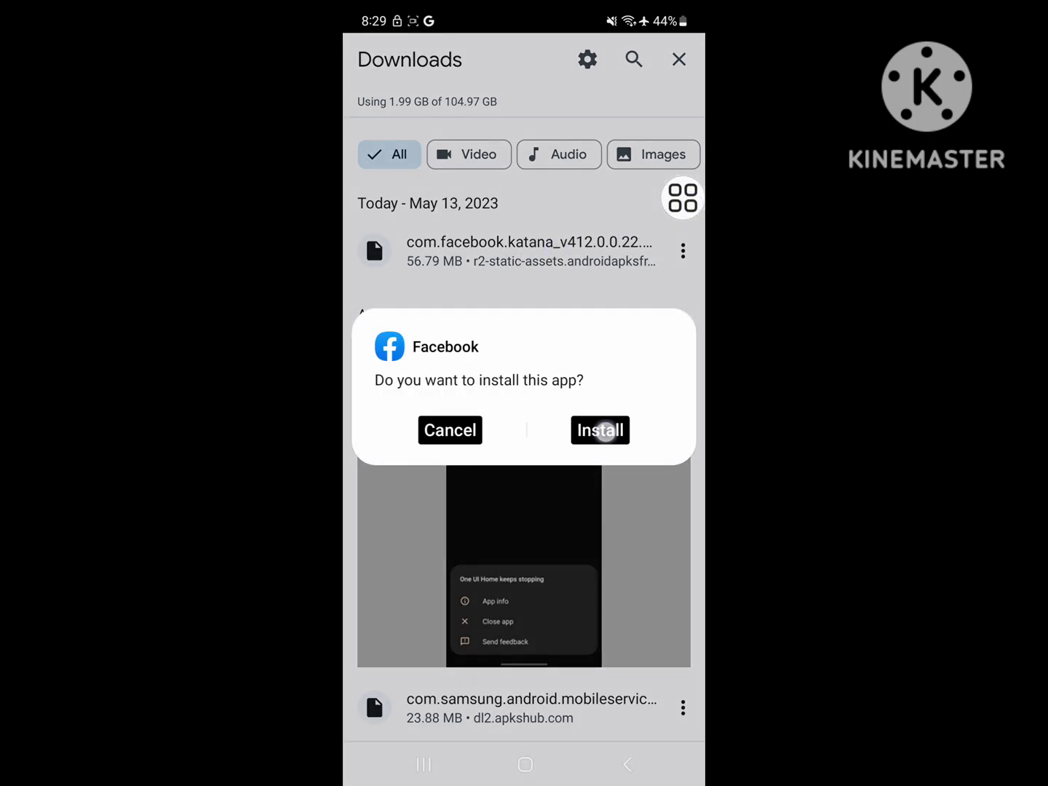
pyautogui.click(599, 430)
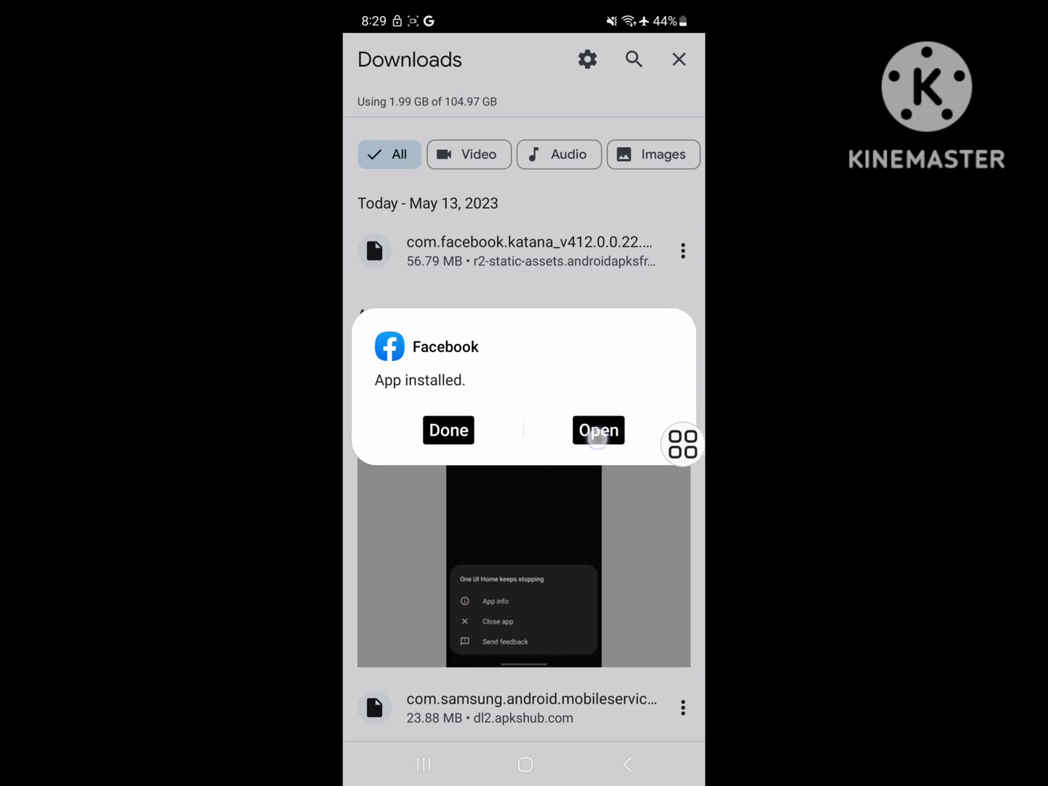
pyautogui.click(597, 429)
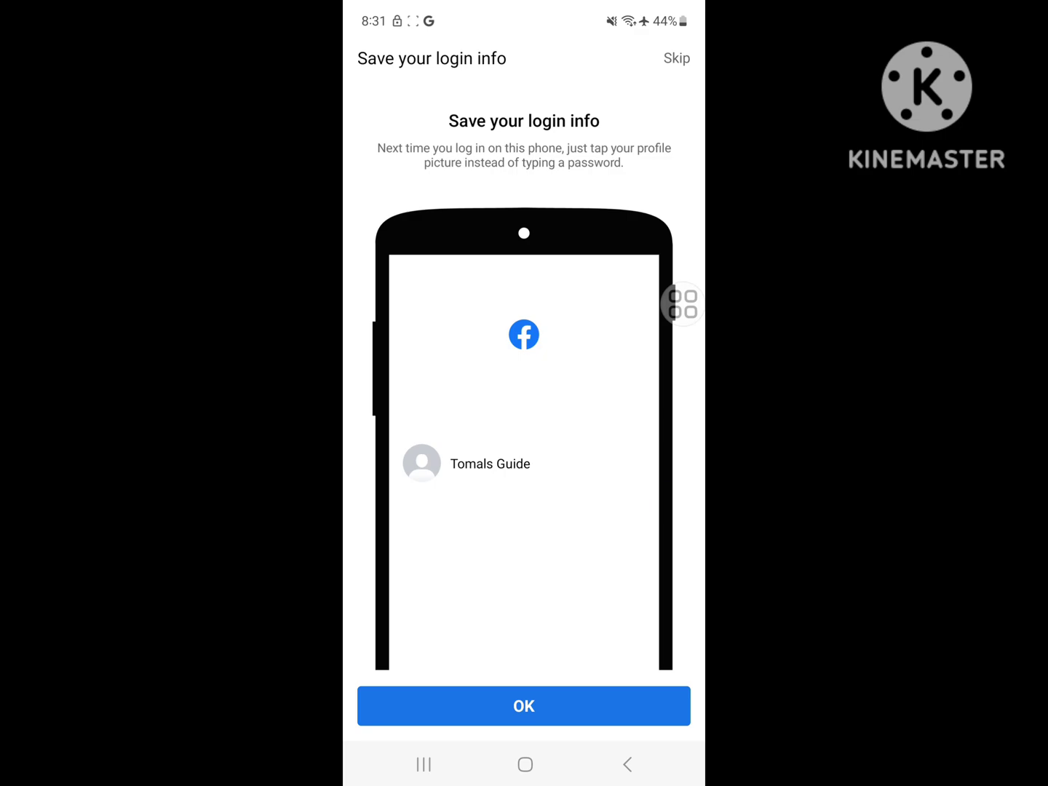
# - Accept Save your login info, deny location access and browse the news feed
pyautogui.click(524, 705)
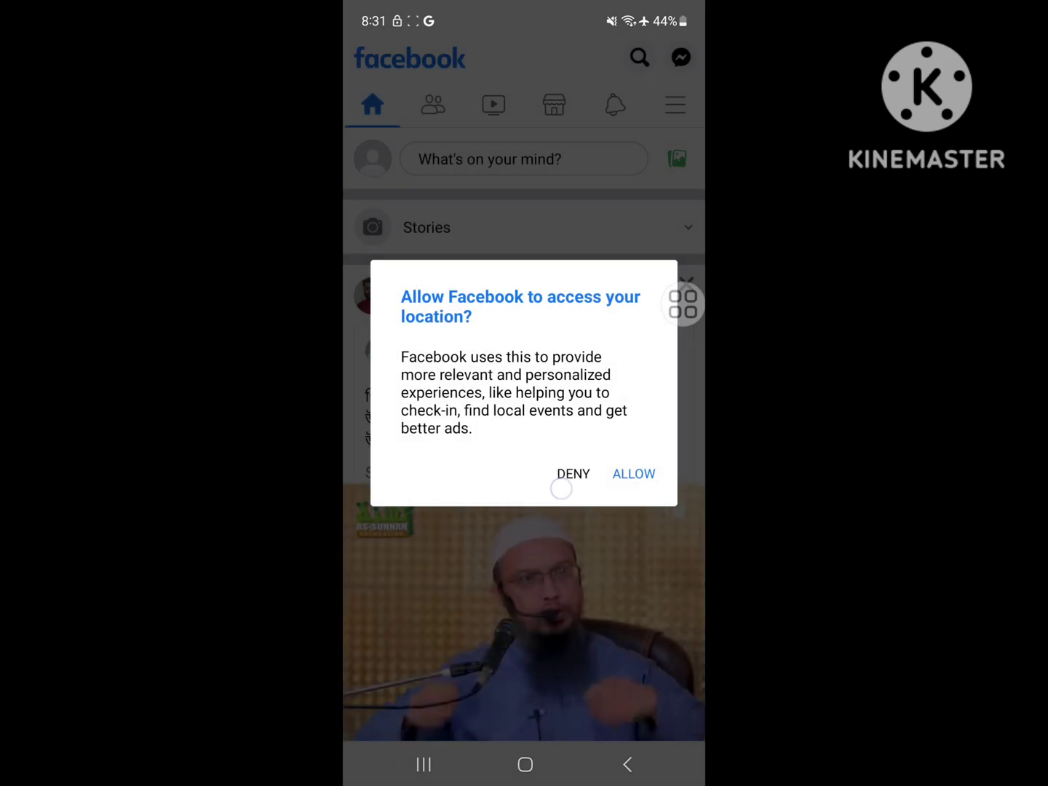
pyautogui.click(572, 474)
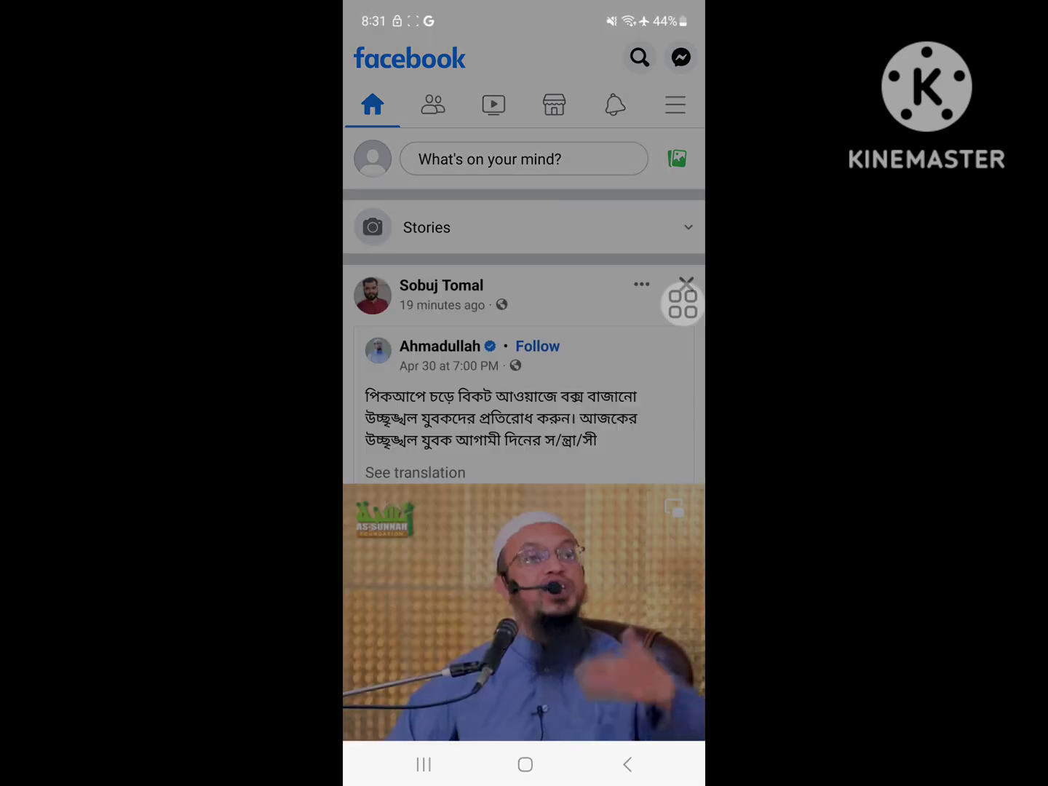
pyautogui.scroll(-3)
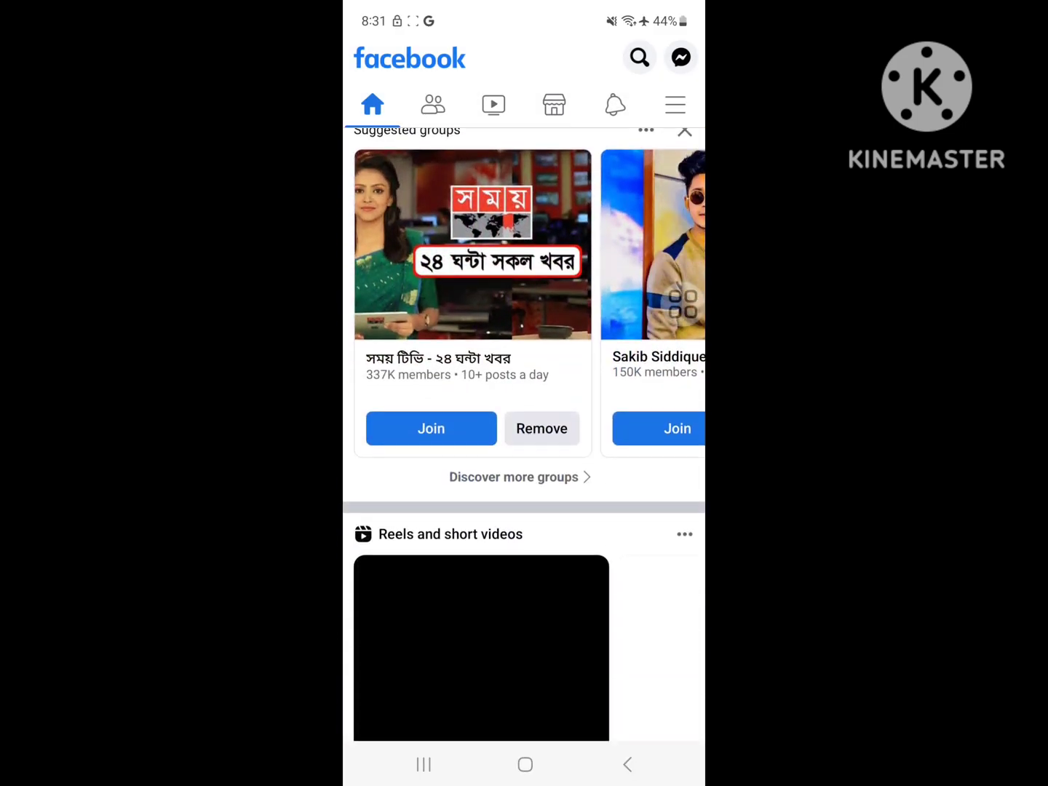